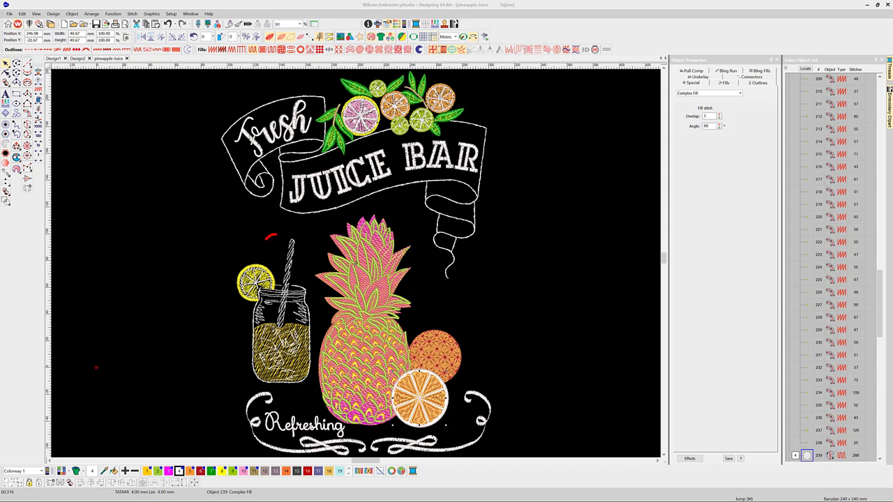
Step: Zoom in on the Fresh JUICE BAR banner so the lettering is up close
left_click_drag(272, 237, 282, 387)
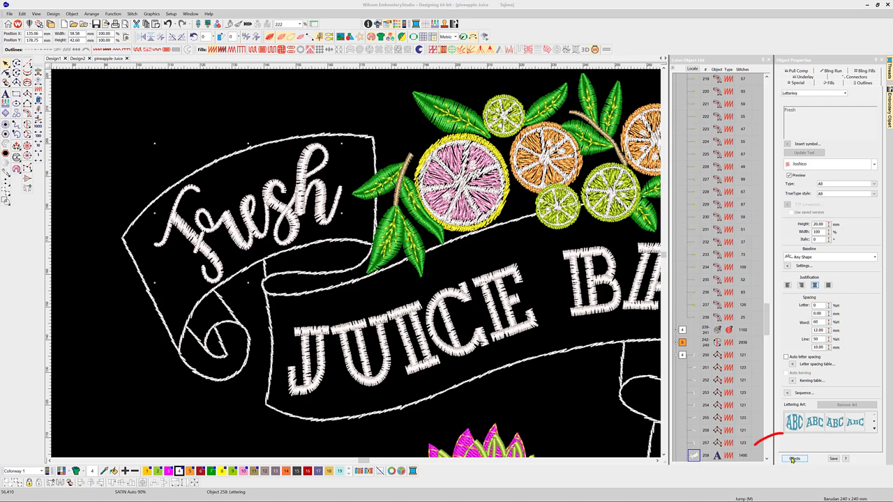
Step: Enable hand stitch on the Fresh lettering and set random stitch mass on it and the outline
left_click(794, 459)
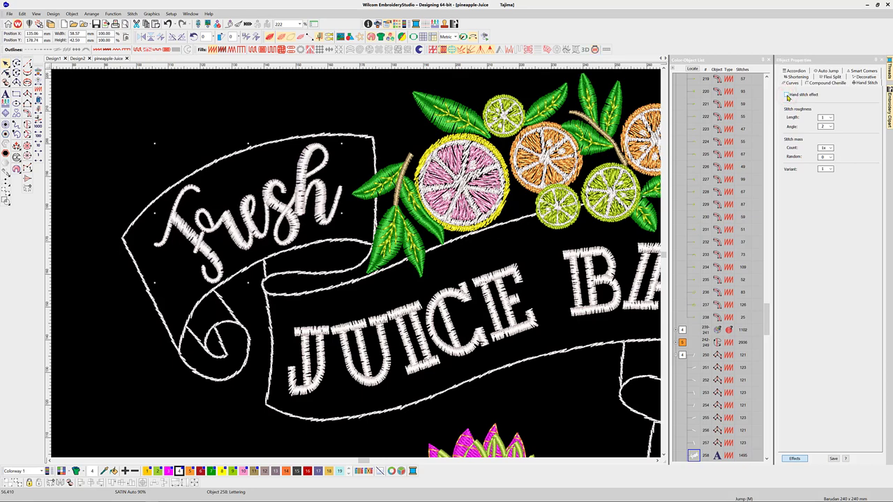
left_click(786, 96)
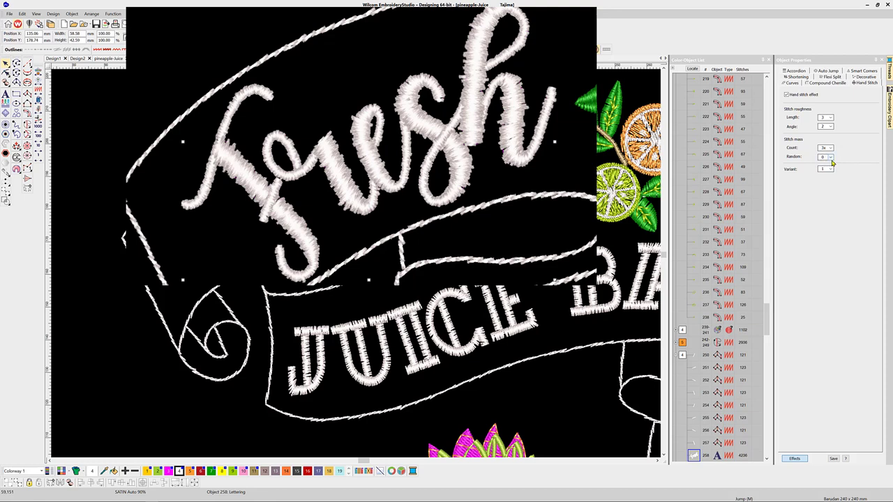
left_click(829, 169)
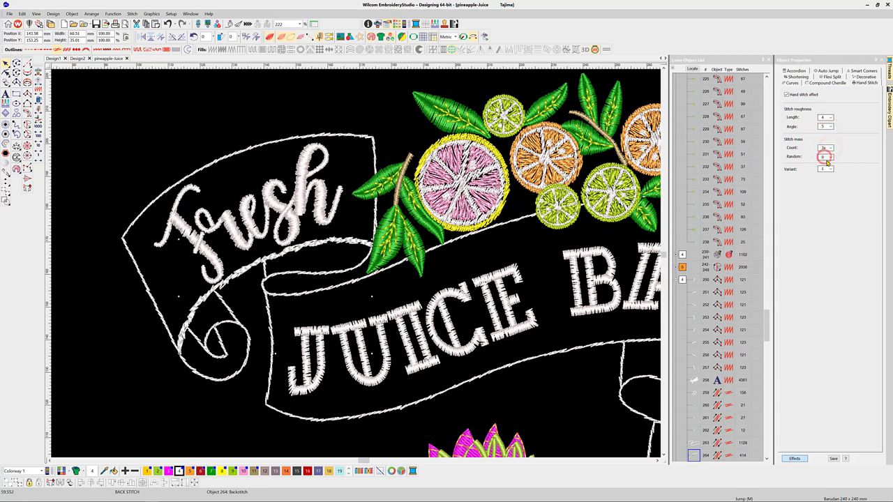
left_click(825, 168)
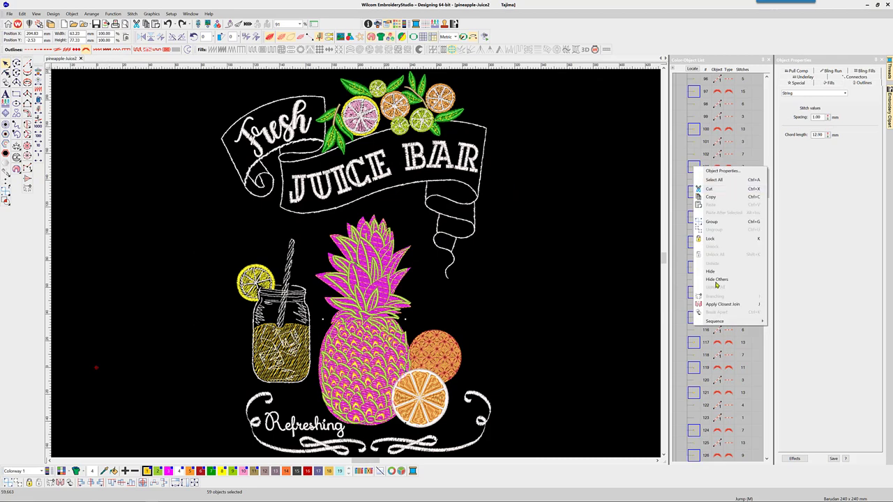
Step: Hide all but the yellow string-run arcs and set their spacing to 1.30 mm
left_click(716, 278)
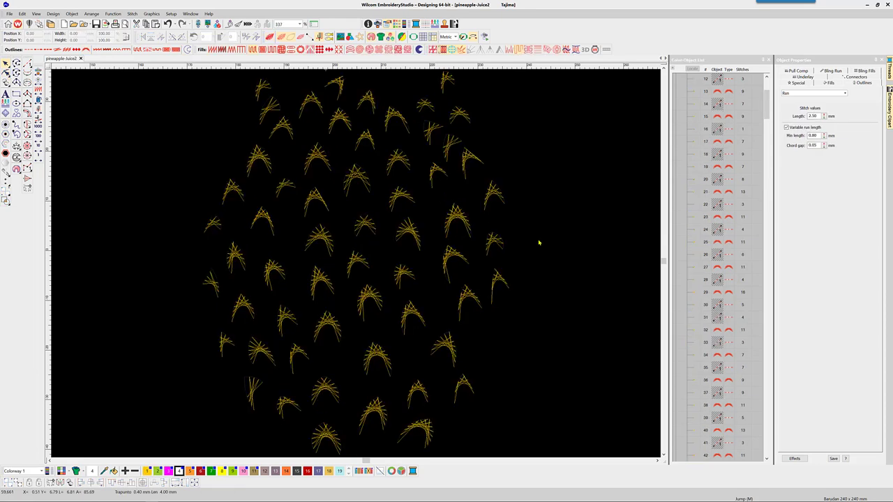
mouse_move(569, 218)
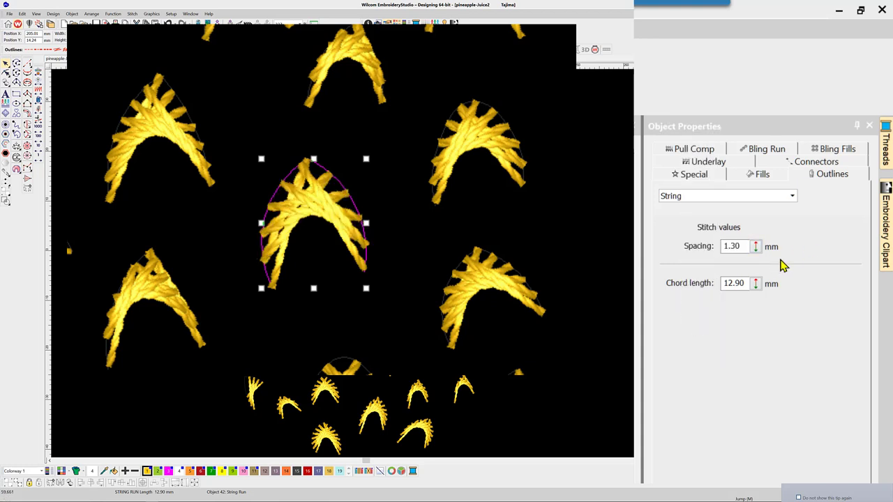
left_click(756, 283)
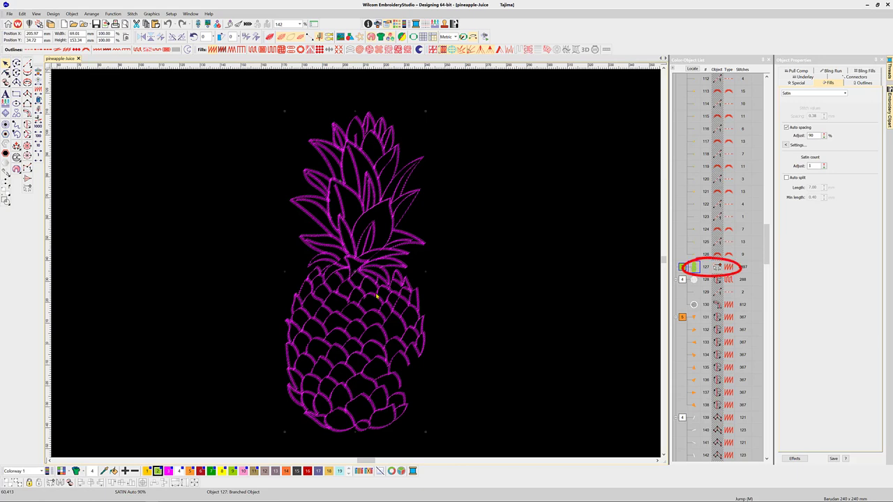
Step: Break apart the branched pineapple outline and give the pieces a fixed stitch angle of 0
right_click(377, 295)
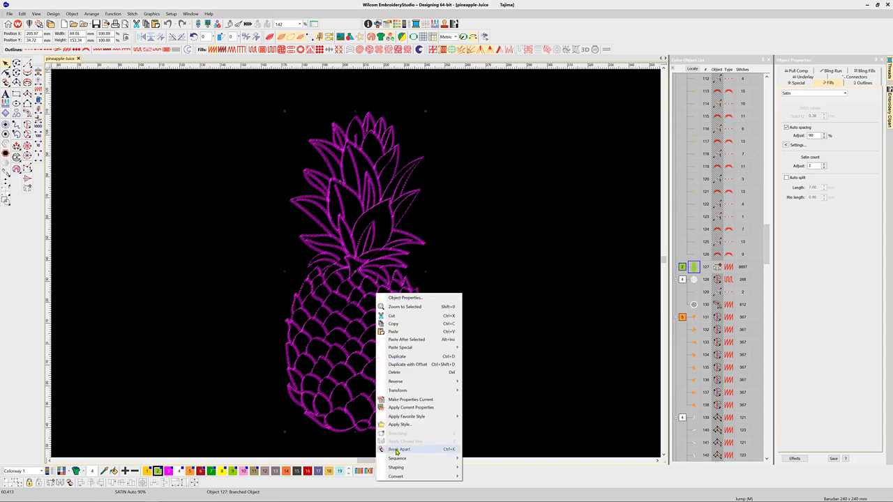
left_click(399, 449)
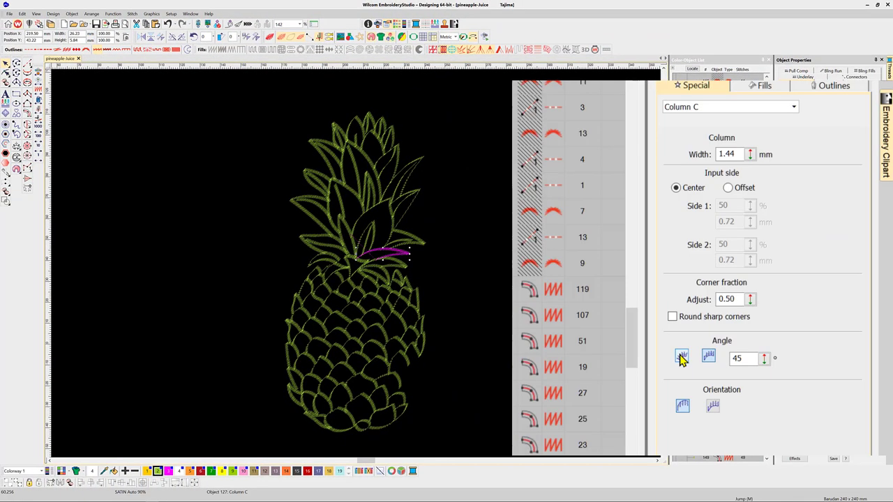
left_click(681, 357)
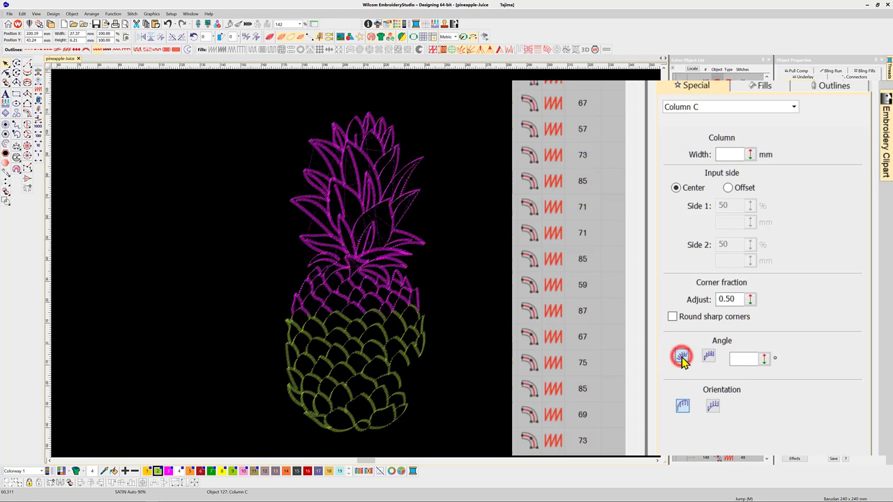
left_click(706, 357)
type("2")
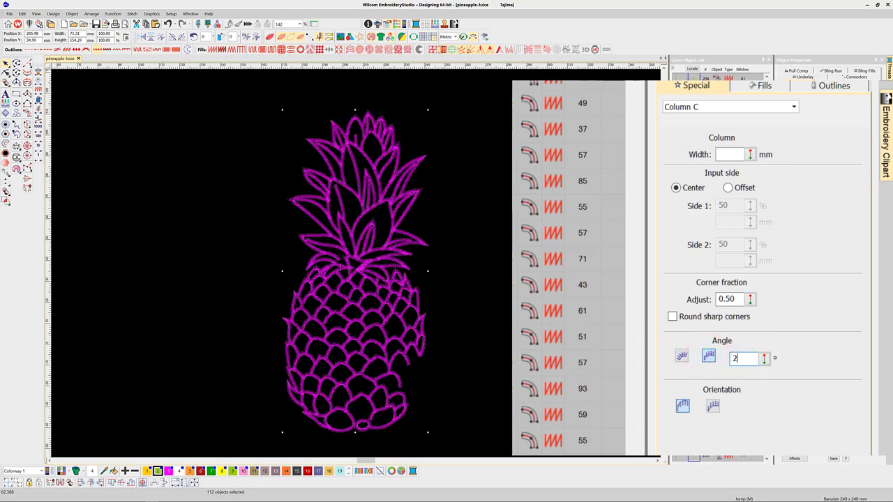
type("0")
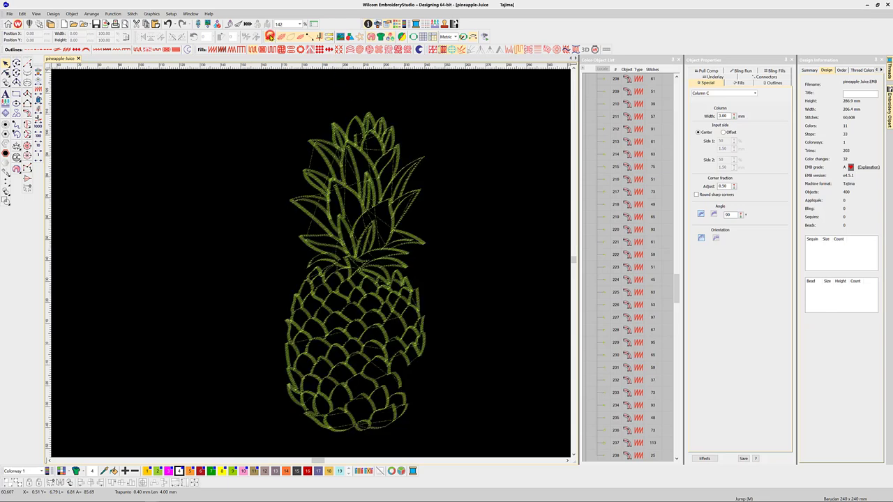
mouse_move(380, 254)
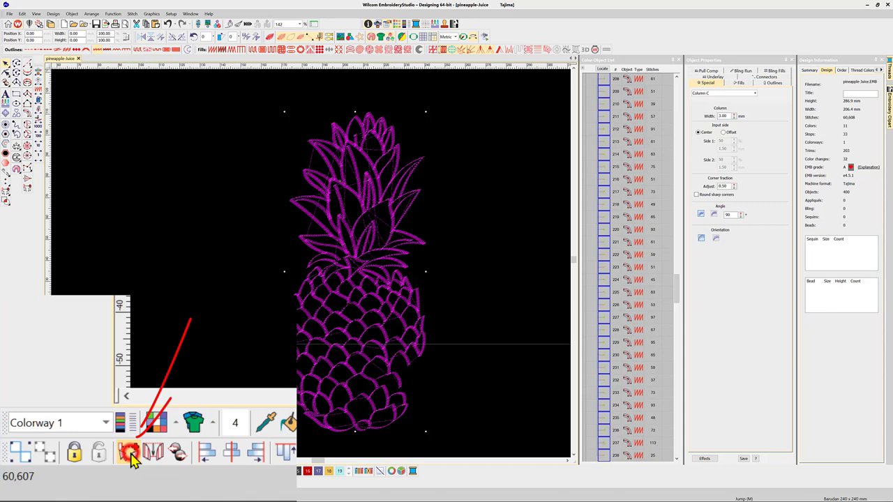
Step: Merge the selected pineapple pieces into a single magenta fill shape
left_click(129, 450)
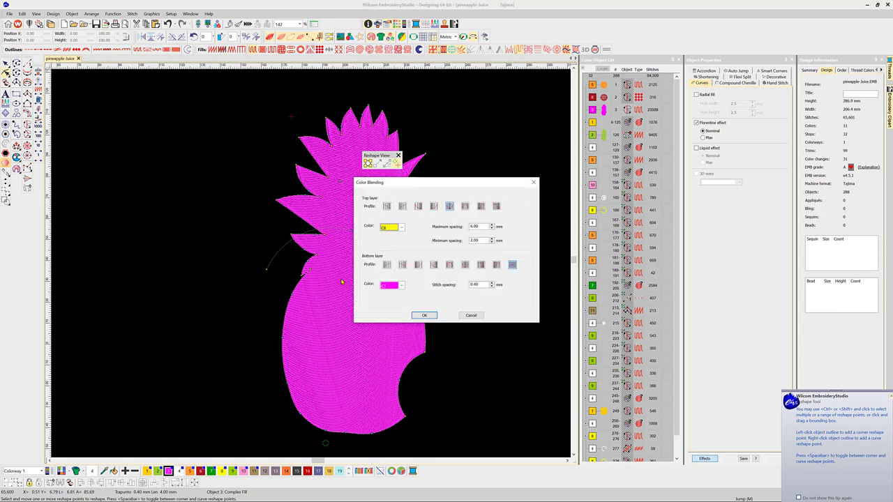
Step: Set the colour blend's minimum spacing and choose a different top-layer blend profile
left_click(512, 264)
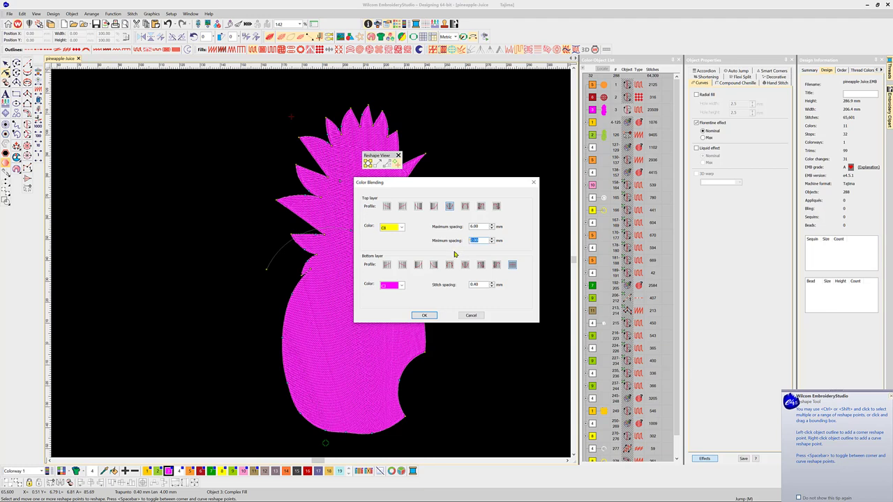
left_click(402, 206)
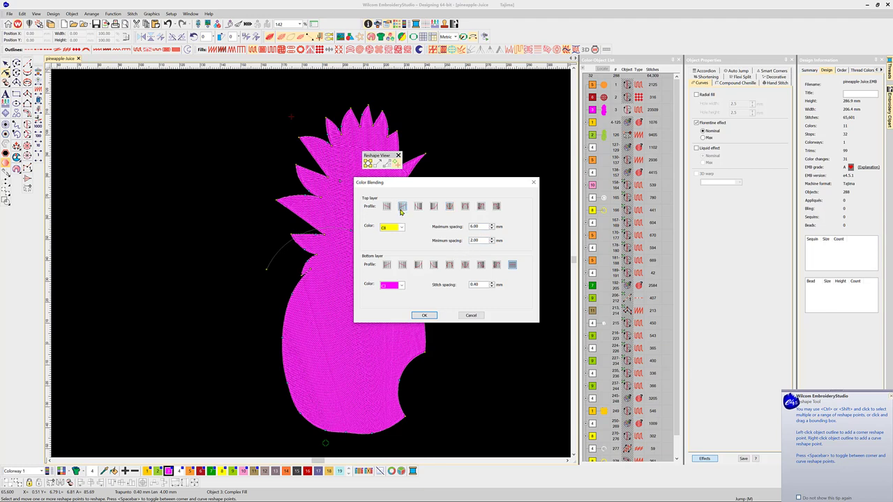
left_click(423, 315)
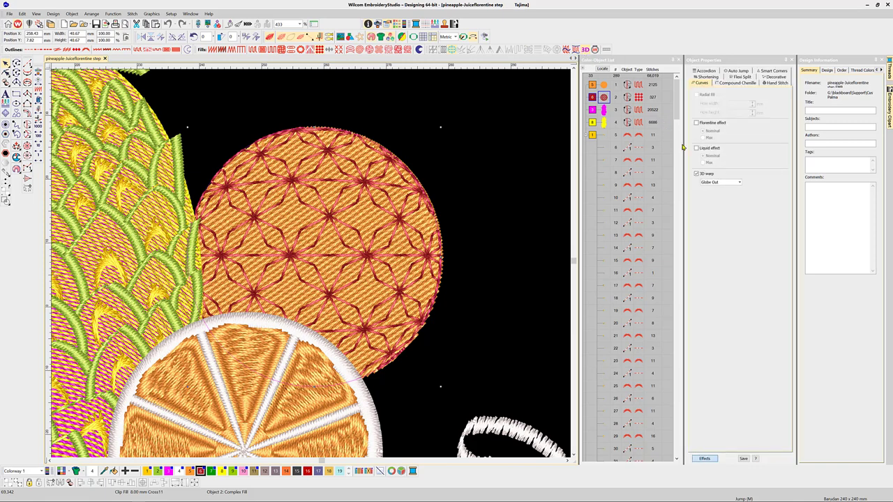
Step: Turn on 3D warp for the orange motif, try Globe In and Perspective, then use Globe Out
left_click(695, 174)
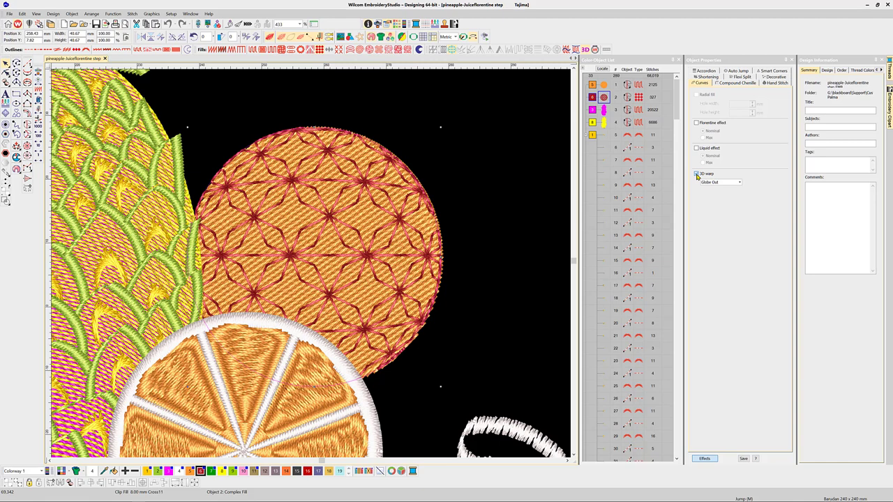
left_click(695, 174)
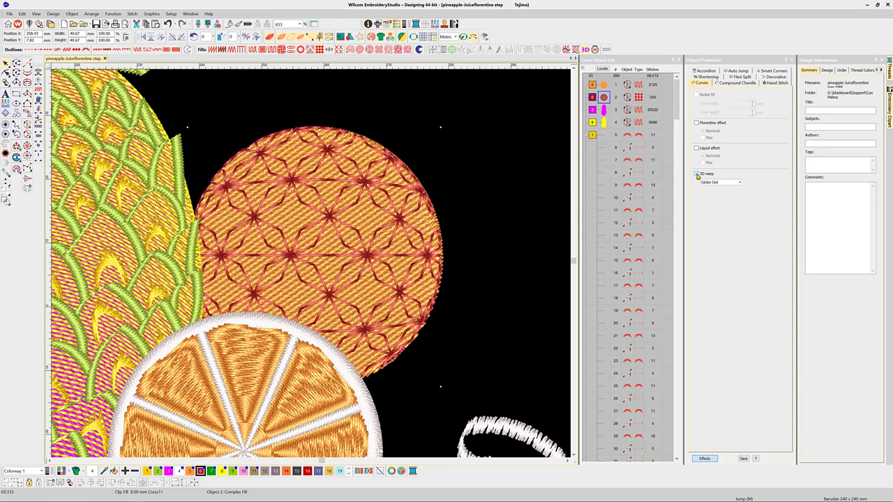
left_click(738, 182)
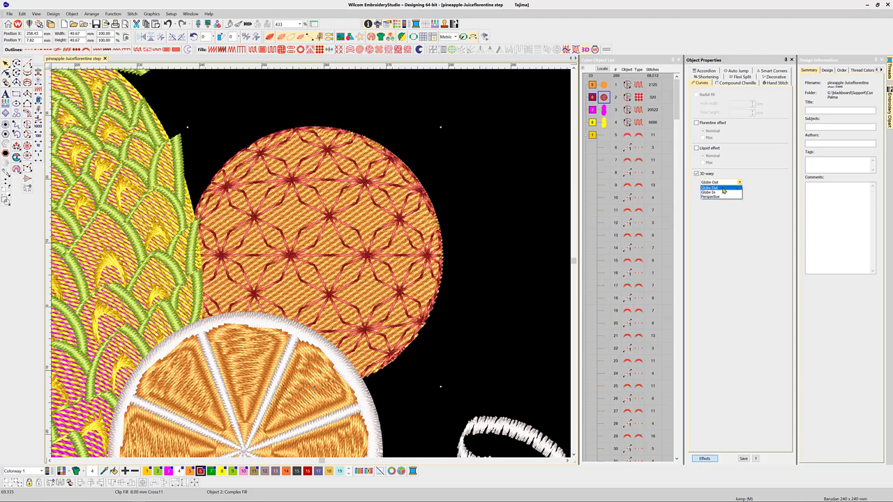
left_click(714, 193)
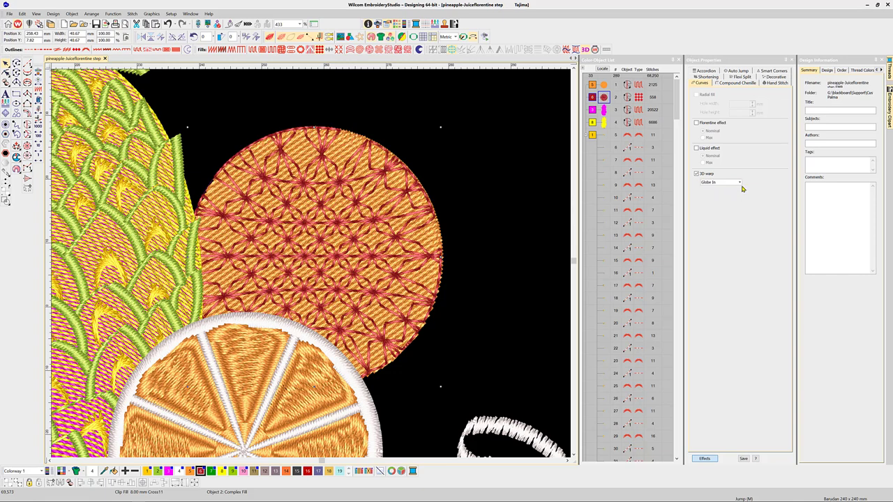
left_click(720, 182)
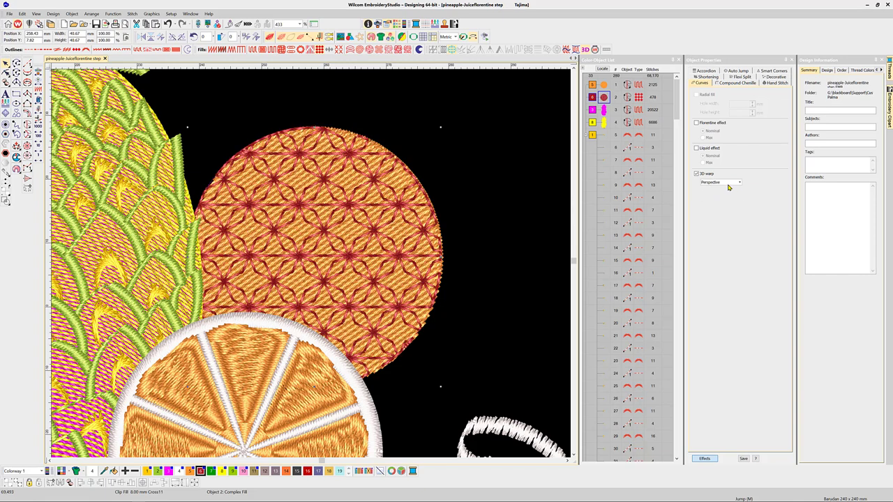
left_click(739, 182)
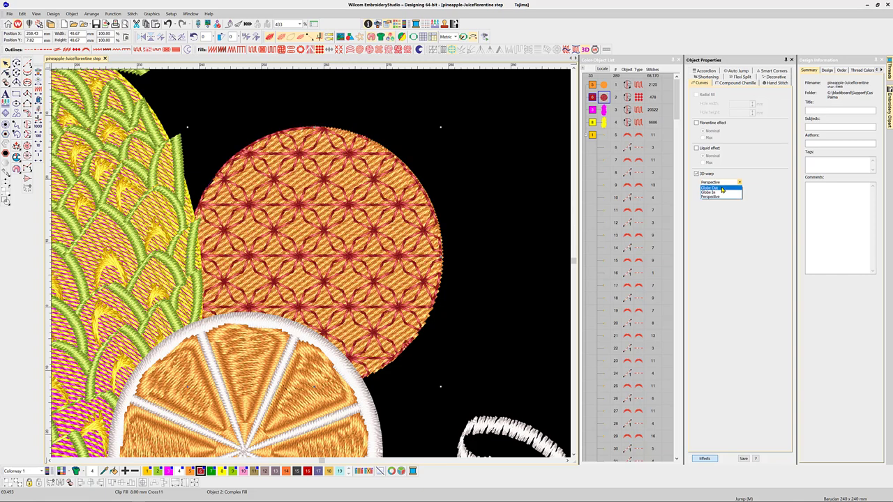
left_click(715, 189)
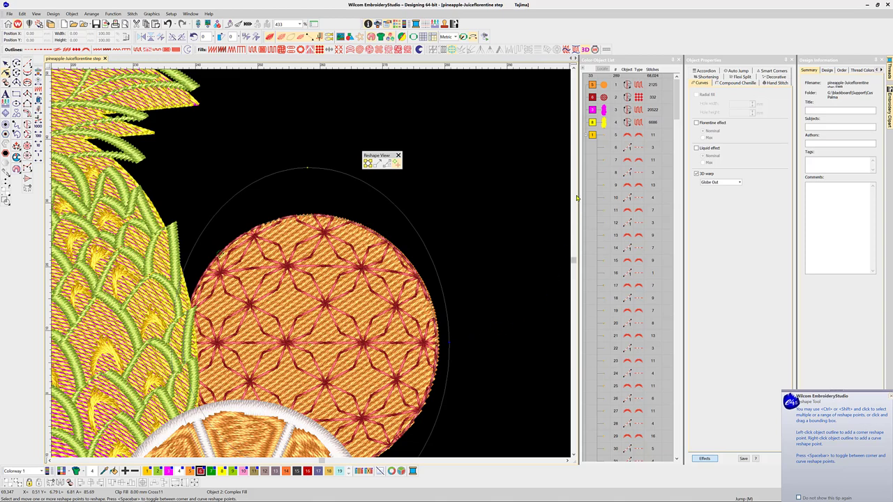
Step: Switch the orange's motif fill from the star pattern to the Heirloom motif set
right_click(603, 97)
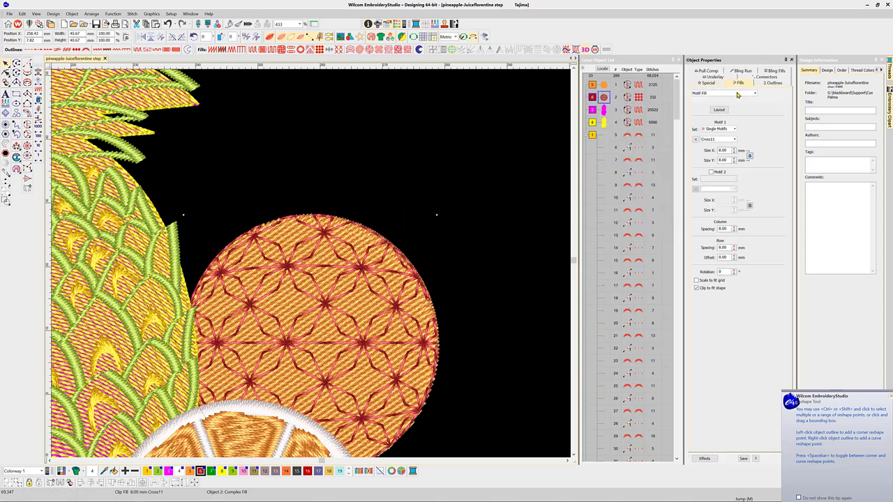
left_click(734, 129)
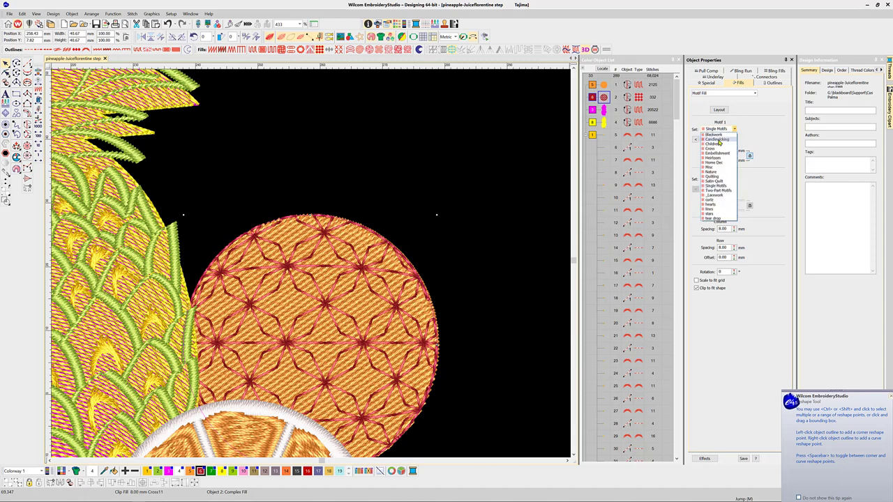
left_click(710, 138)
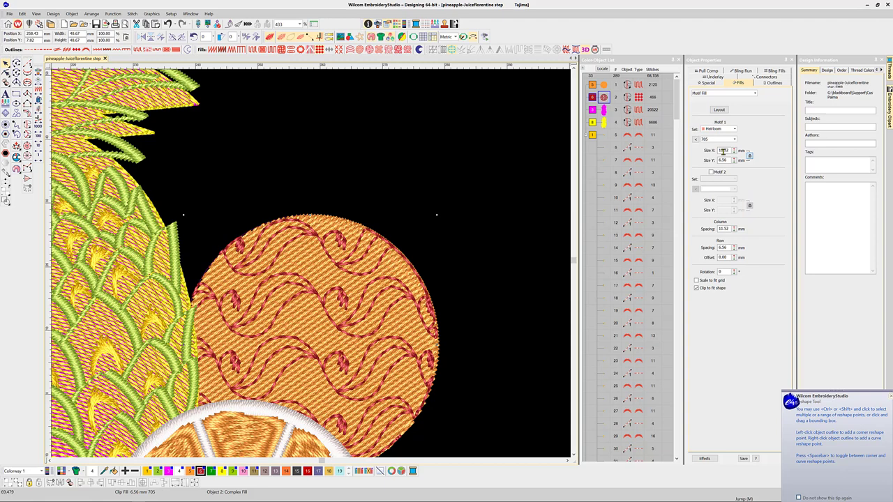
Step: Add a small triangular wedge with an orange solid fill above the orange
left_click(735, 129)
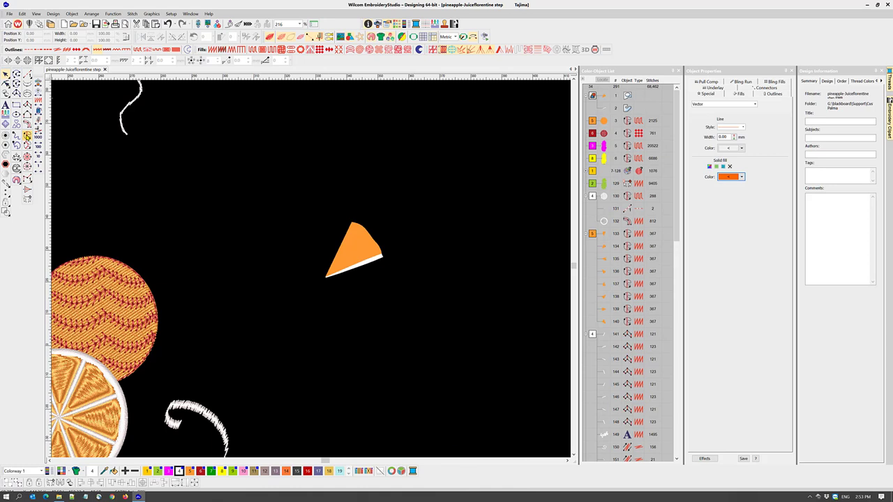
Step: Turn the orange wedge into a yellow satin segment with a white border
left_click(152, 469)
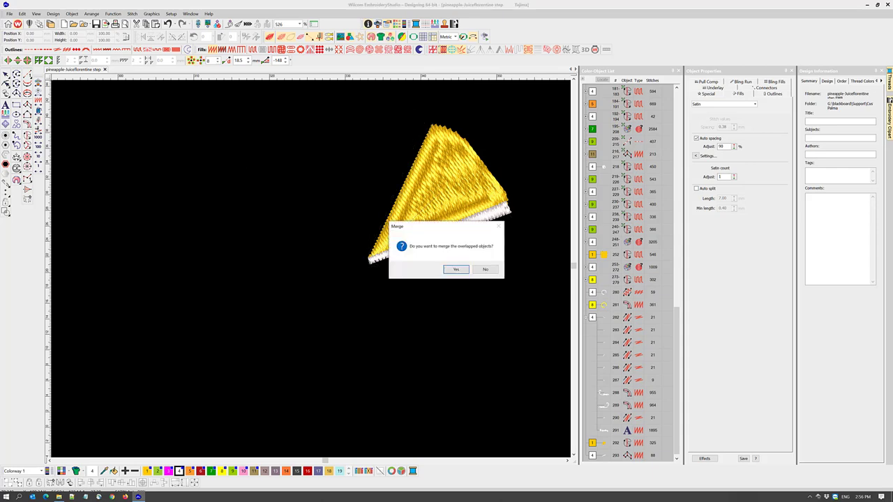
Step: Answer the Merge overlapped objects prompt before building the full lemon slice
left_click(456, 269)
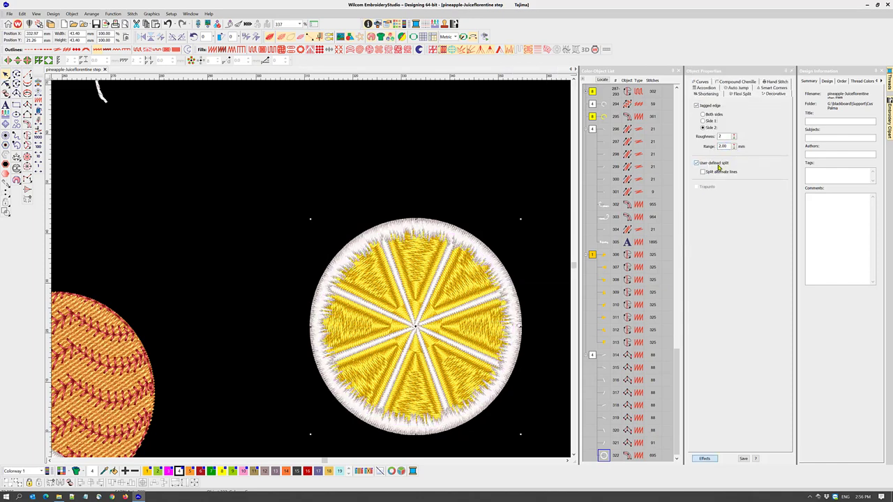
Step: Place the jagged-edged lemon slice to the right of the warped orange
left_click(696, 163)
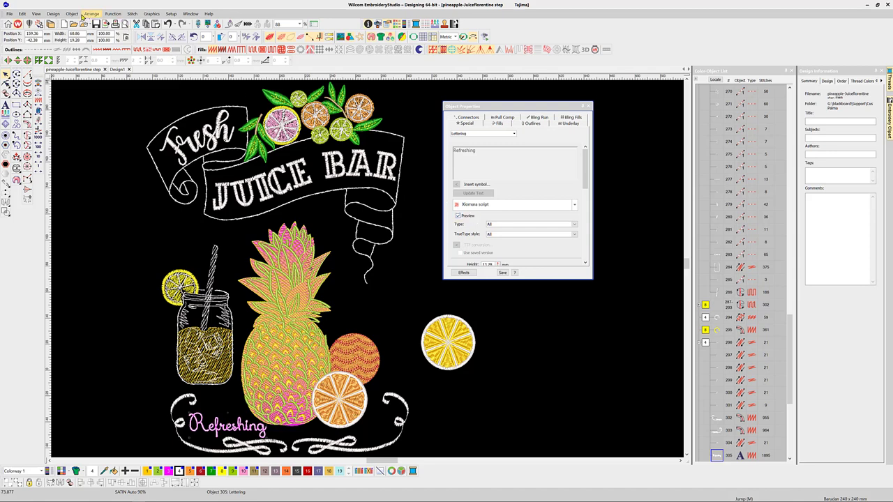
left_click(73, 13)
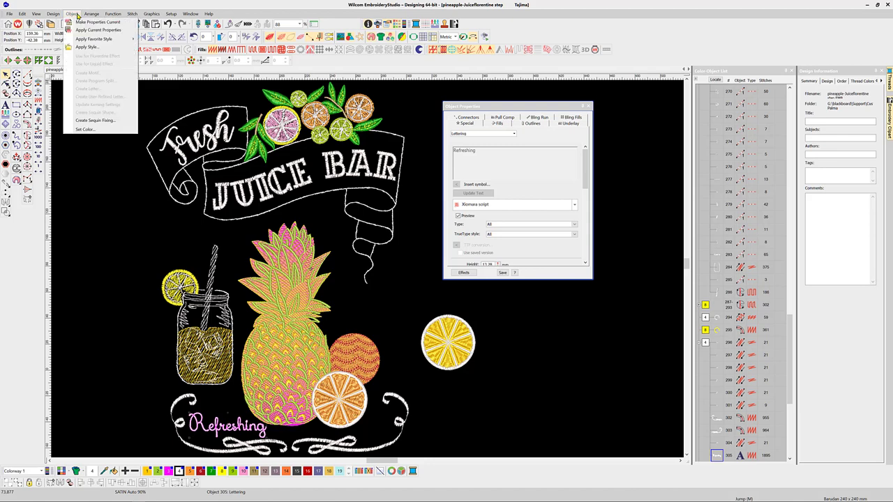
mouse_move(92, 93)
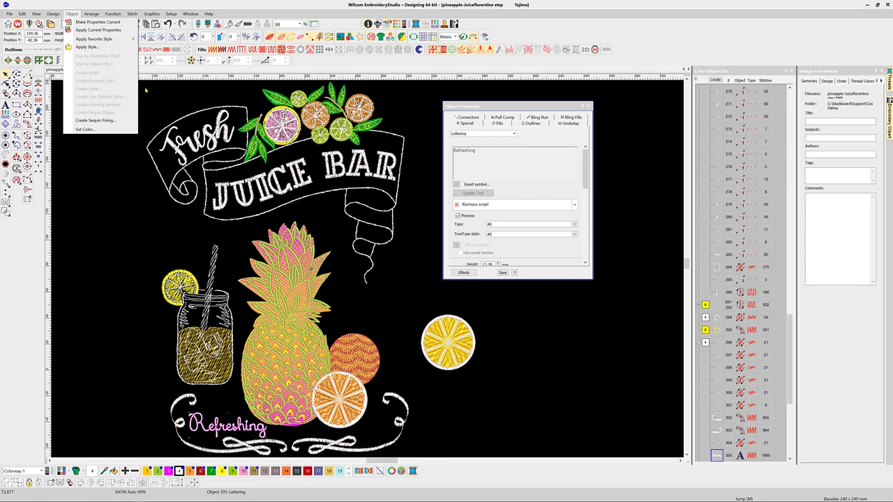
left_click(183, 13)
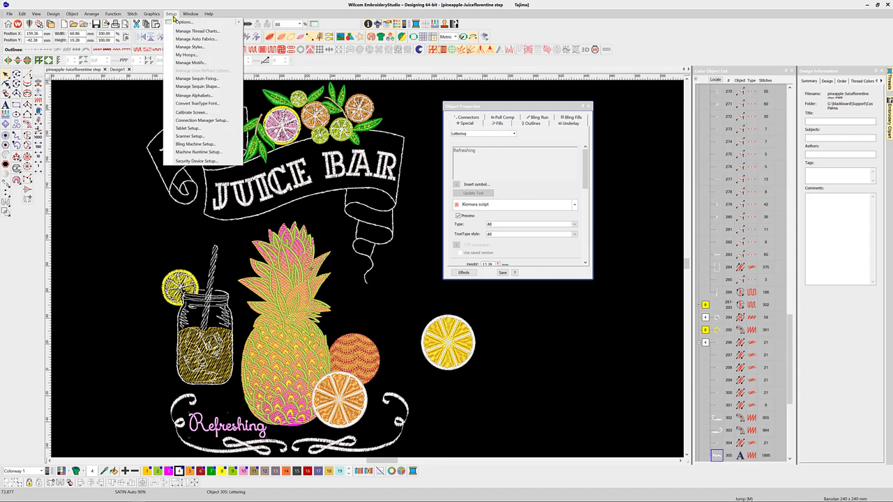
mouse_move(197, 104)
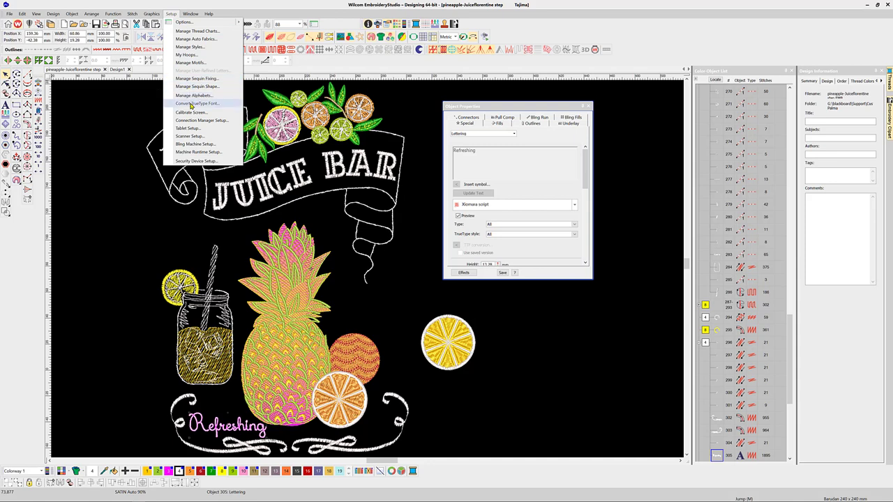